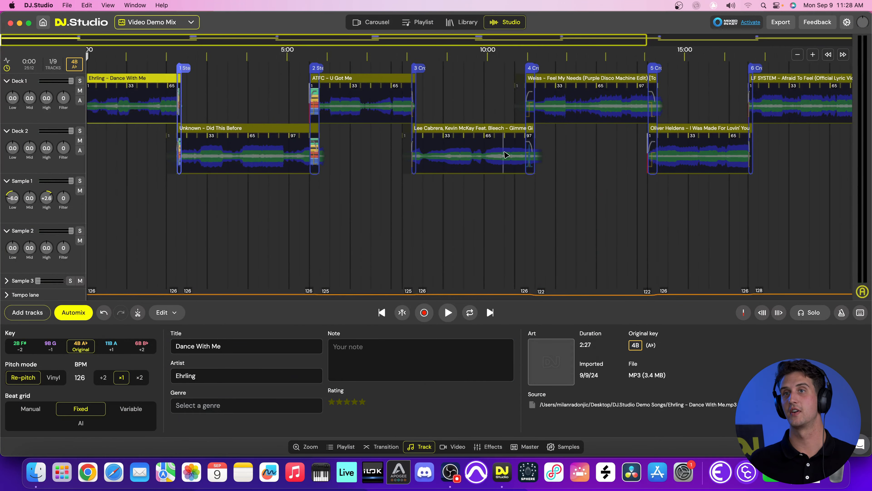
mouse_move(609, 111)
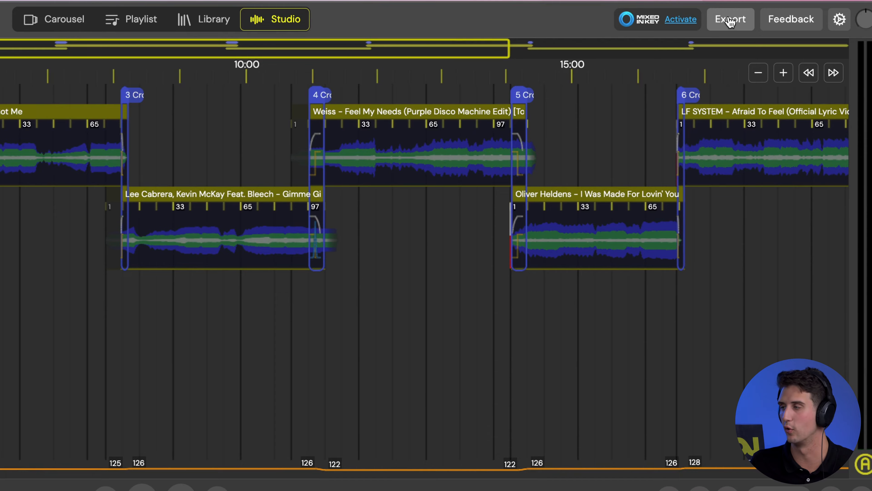
Bring up the Export dialog, showing audio recording settings with MP3 file type.
left_click(730, 19)
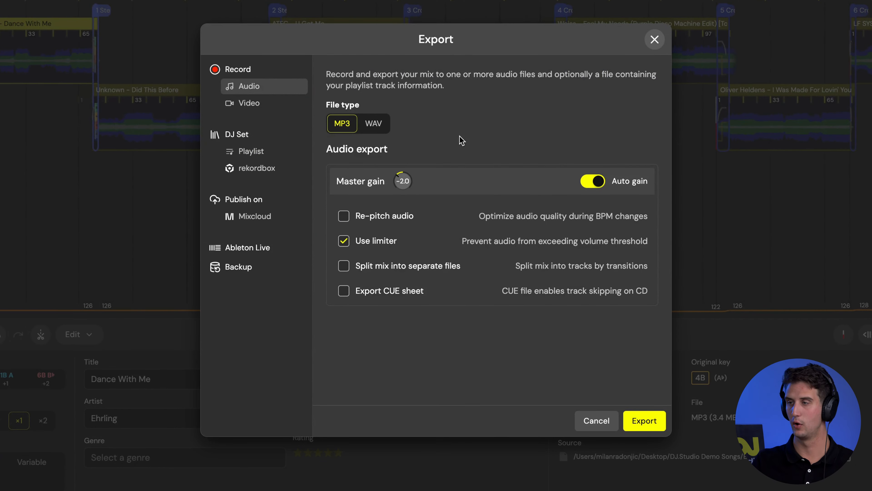
mouse_move(395, 57)
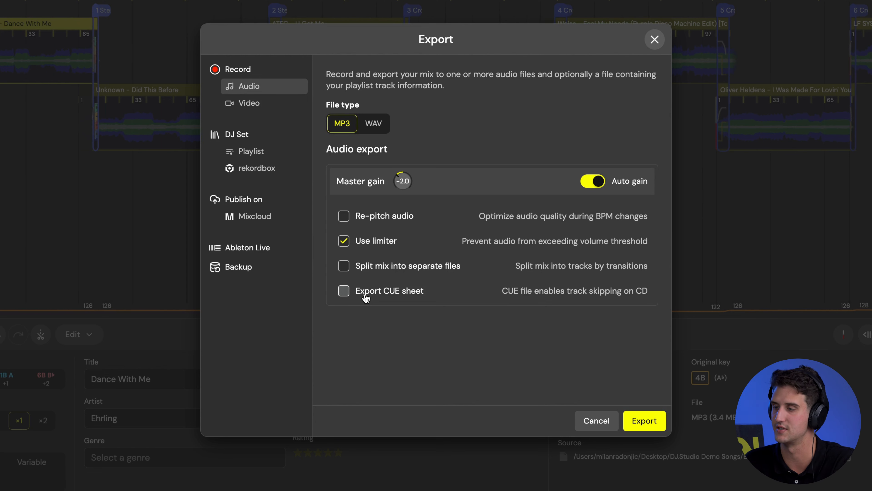
Switch the export sidebar to Record > Video, showing 1080p landscape settings.
left_click(249, 104)
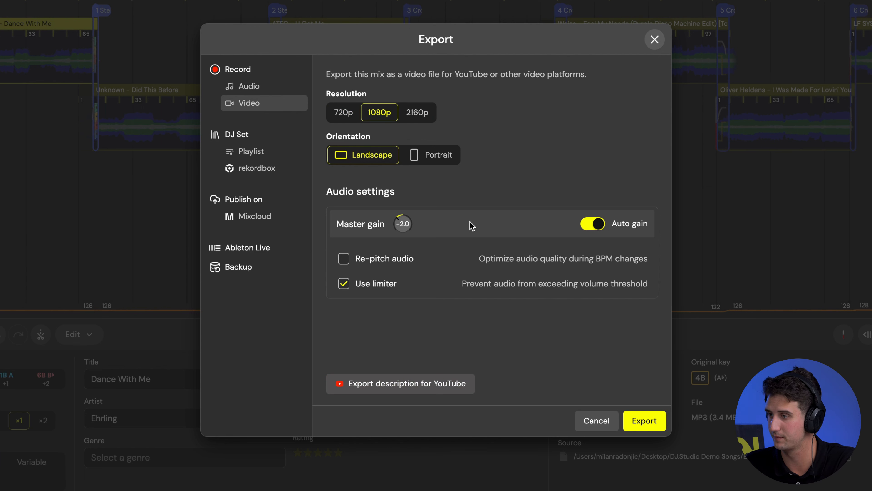
mouse_move(253, 168)
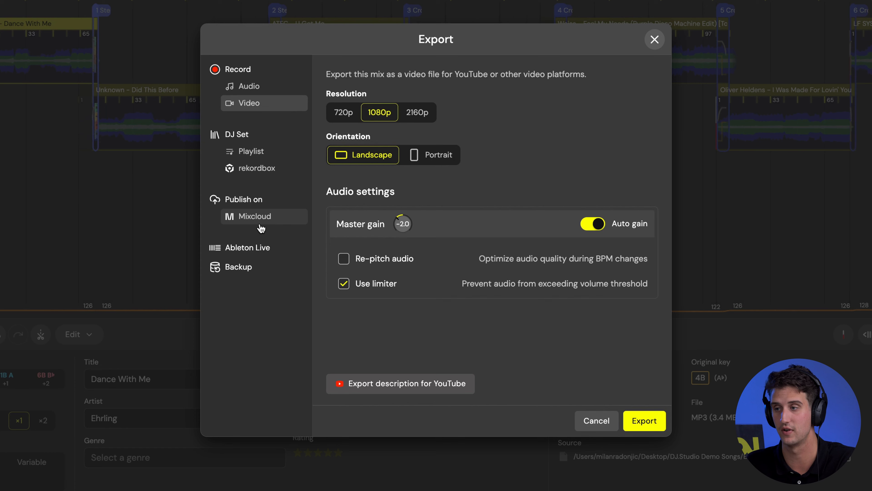
Switch to the Ableton Live project export with vertical/horizontal clip layout choices.
left_click(246, 247)
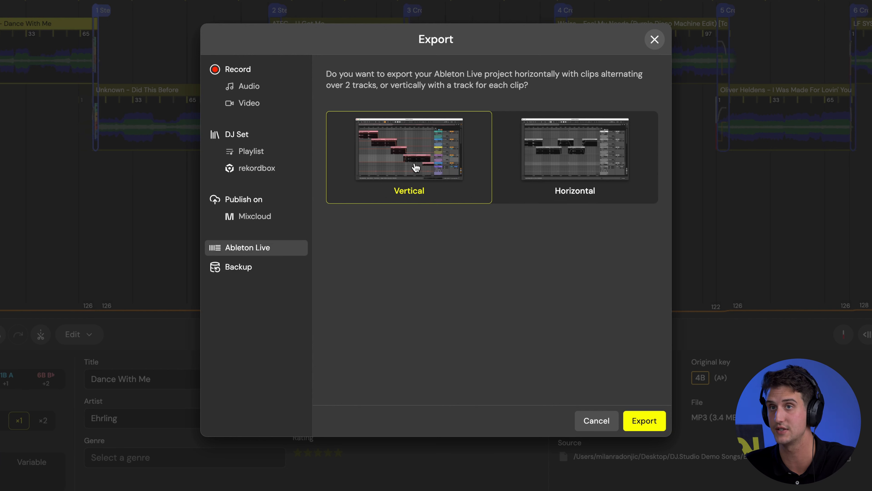
Toggle between horizontal and vertical Ableton clip layouts, then view the Backup option.
left_click(574, 157)
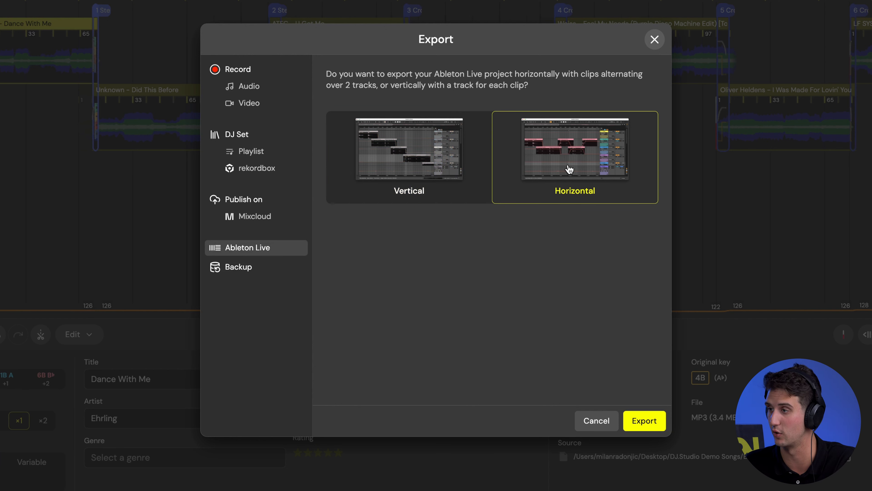
left_click(409, 157)
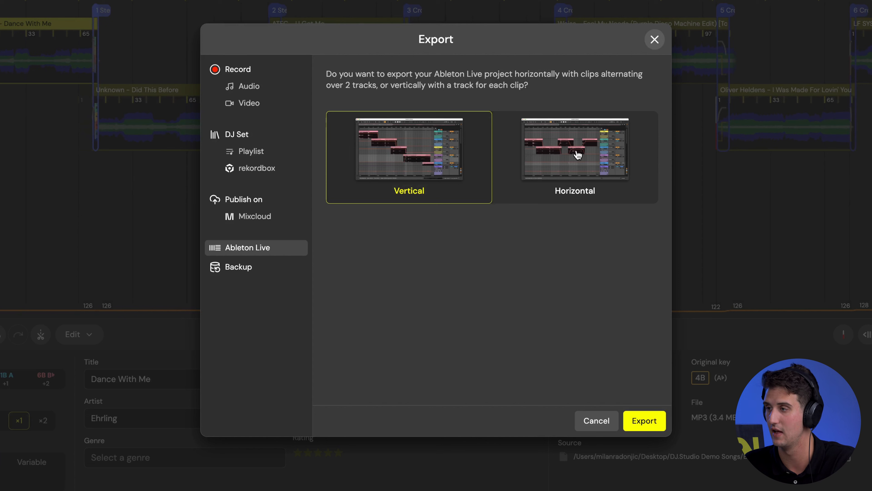
left_click(574, 156)
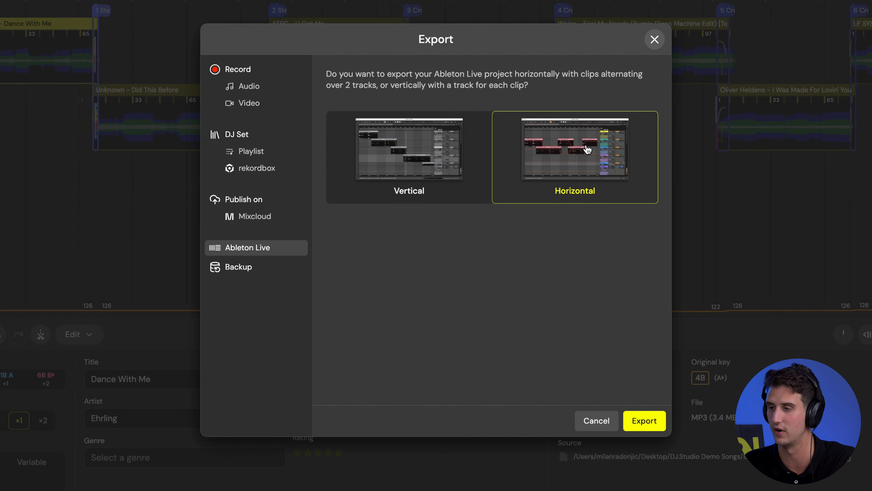
left_click(238, 266)
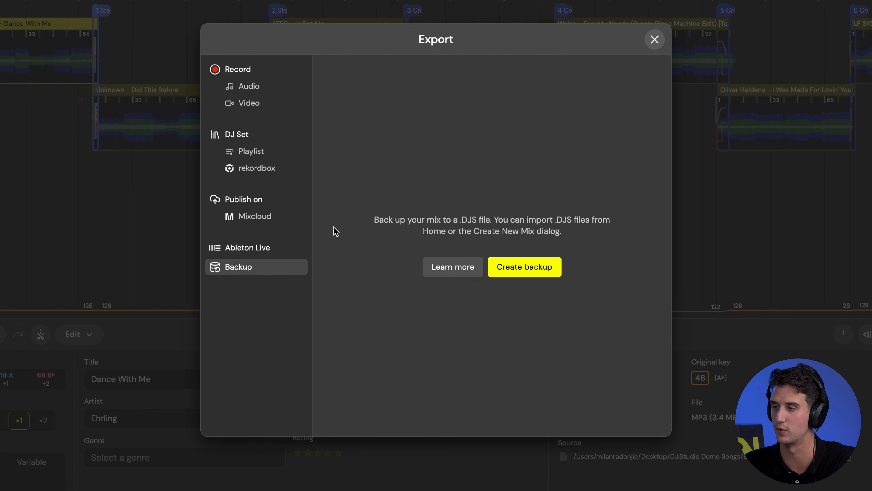
Return to Record > Audio and start exporting the Disco Inferno Mashup to a local MP3.
left_click(250, 86)
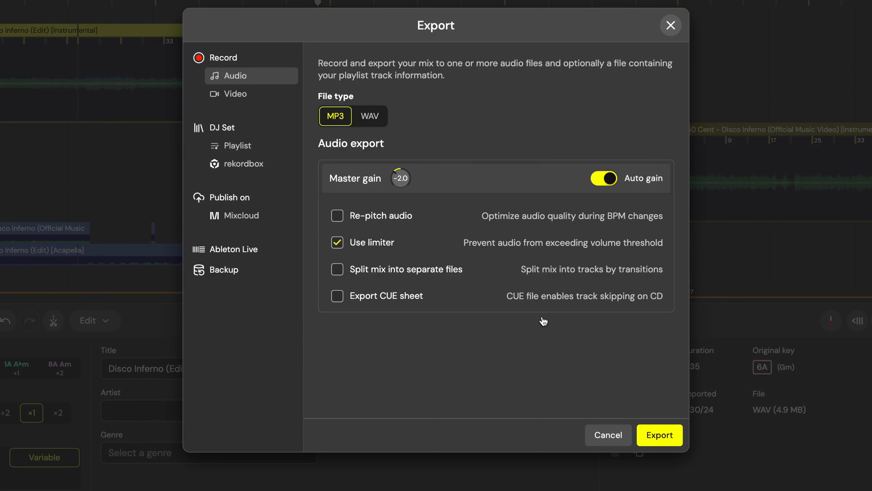
left_click(659, 434)
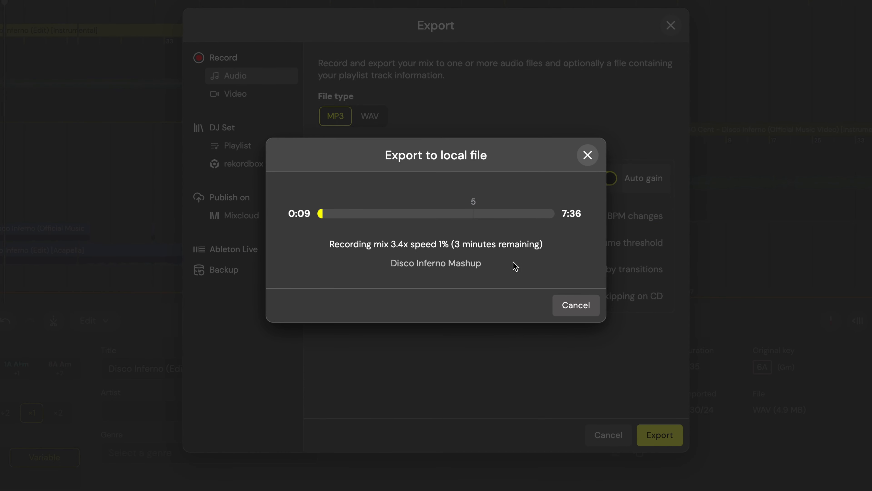